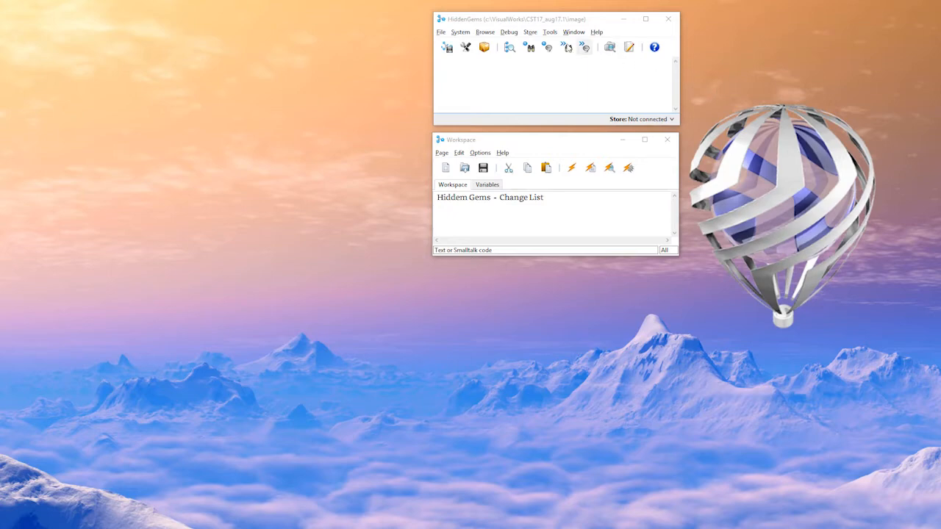
# Step: Launch the Change List tool from the launcher's Tools menu
pyautogui.click(550, 32)
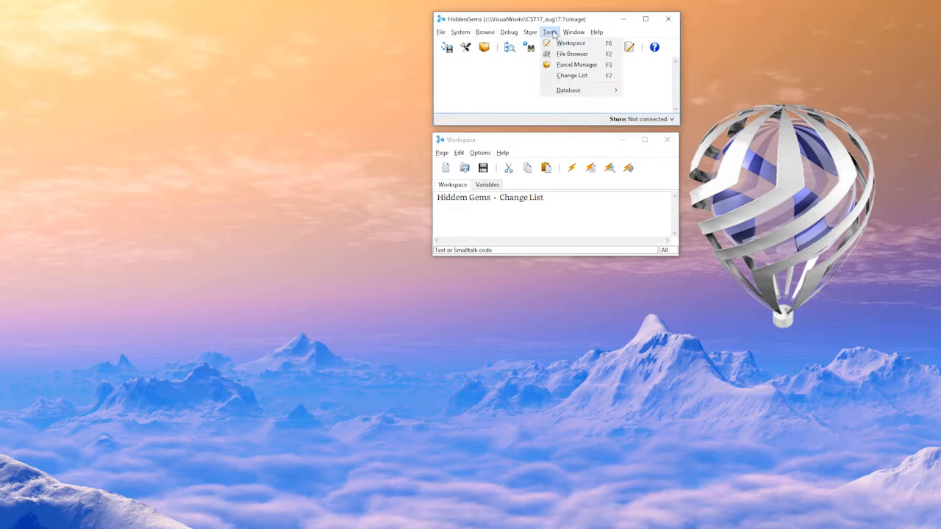
pyautogui.moveTo(571, 77)
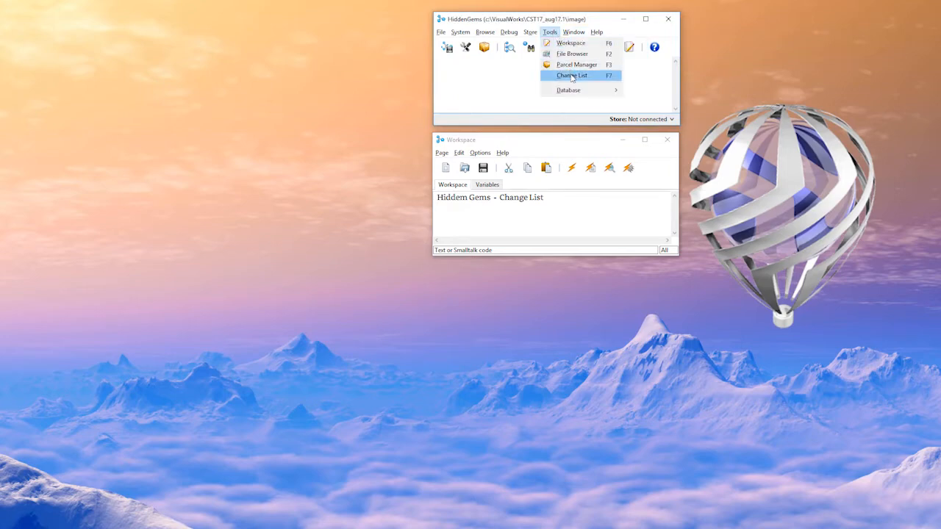
pyautogui.click(570, 75)
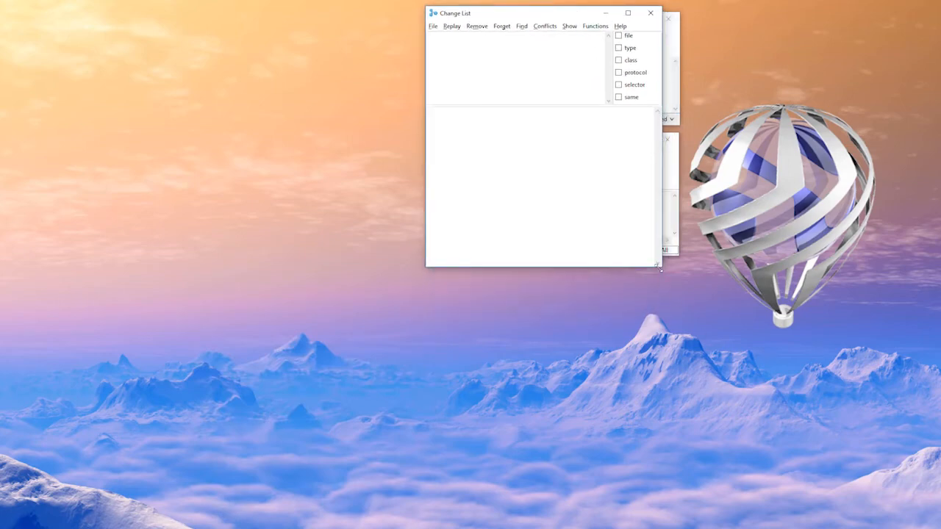
# Step: Enlarge the Change List window and recover changes from the earlier changes file
pyautogui.moveTo(658, 268); pyautogui.dragTo(742, 420)
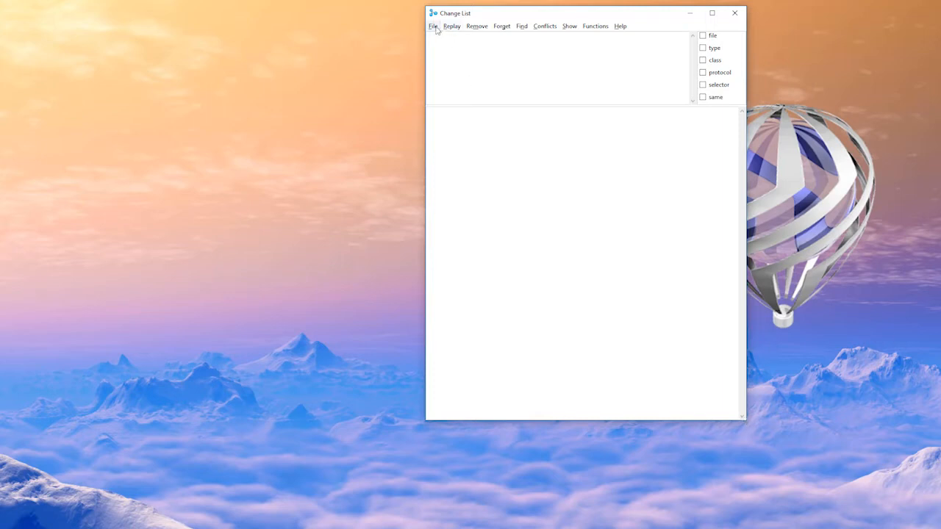
pyautogui.click(432, 26)
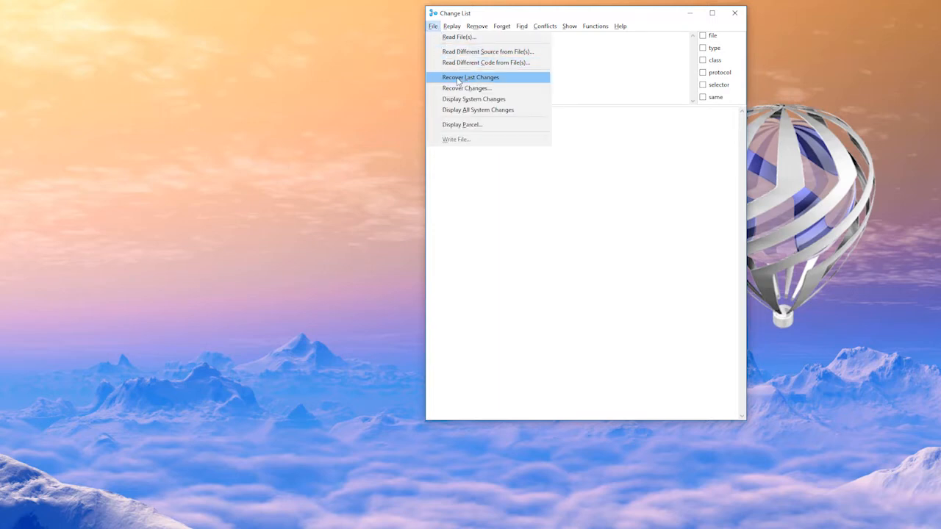
pyautogui.moveTo(468, 88)
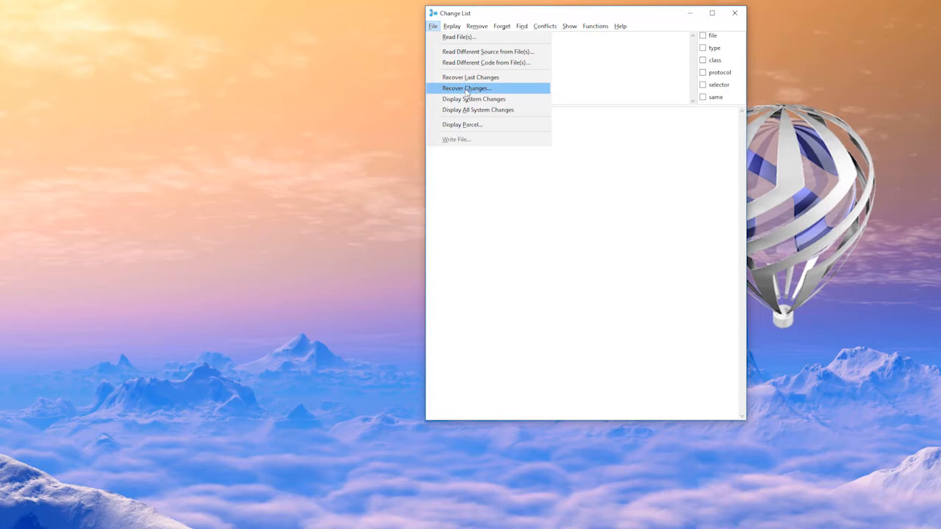
pyautogui.moveTo(476, 91)
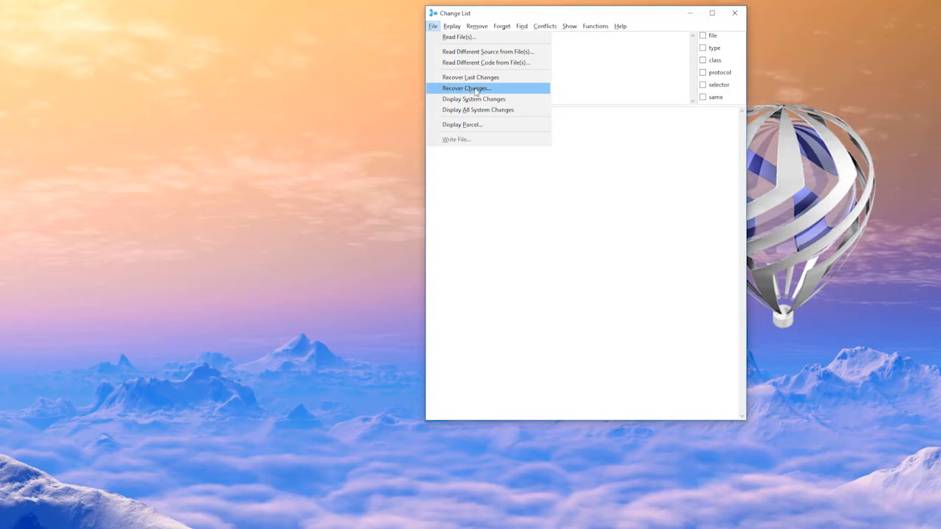
pyautogui.moveTo(476, 91)
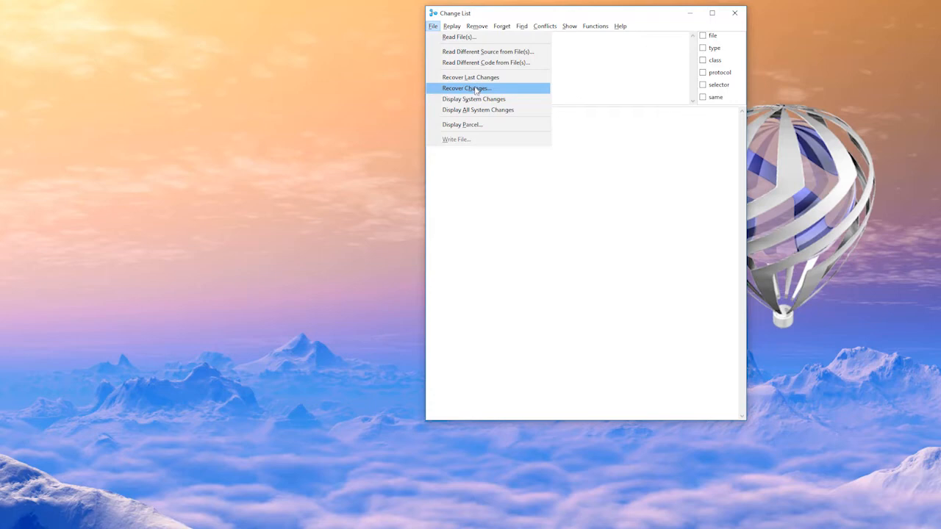
pyautogui.click(465, 88)
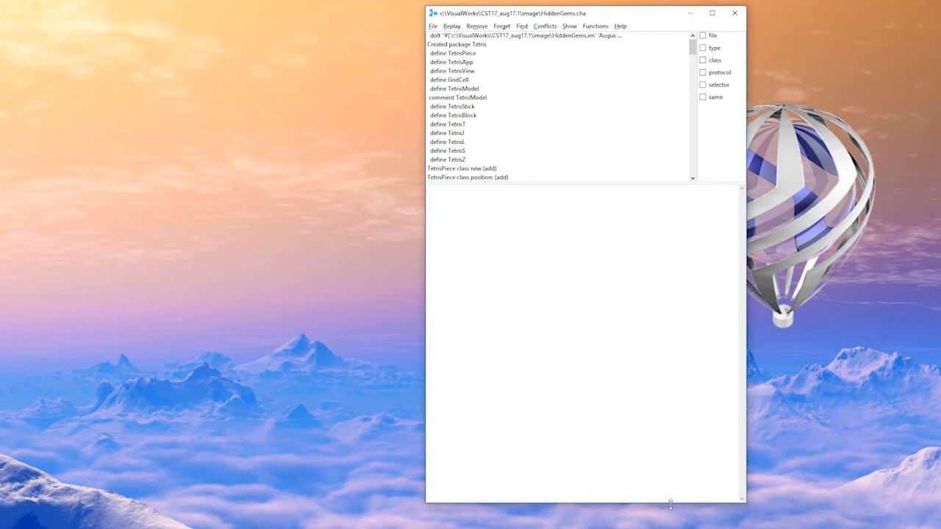
pyautogui.moveTo(772, 327)
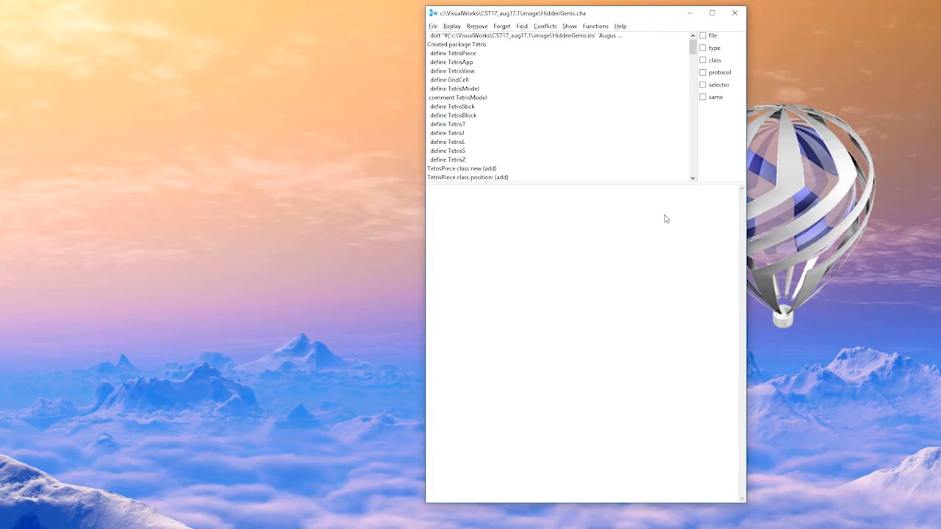
pyautogui.moveTo(656, 232)
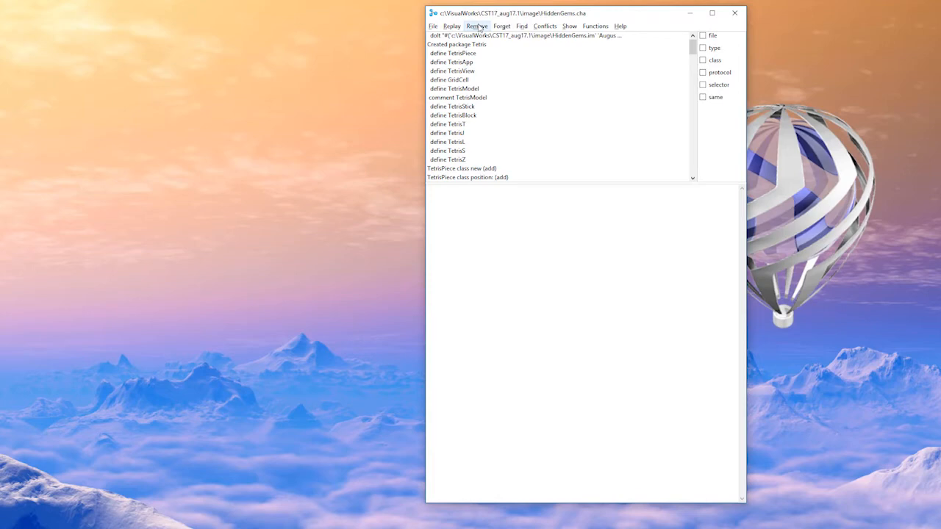
# Step: Mark the recovered change entries for removal via the Remove menu options
pyautogui.click(477, 27)
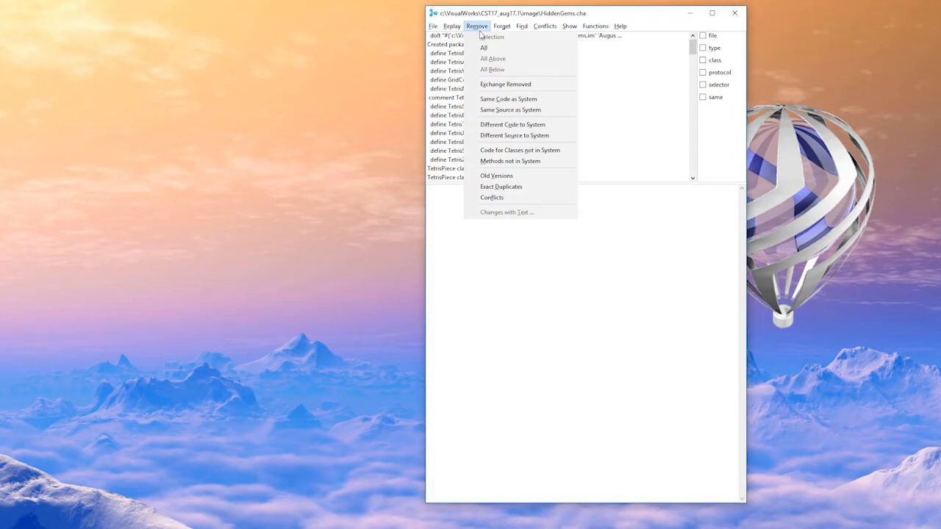
pyautogui.click(476, 26)
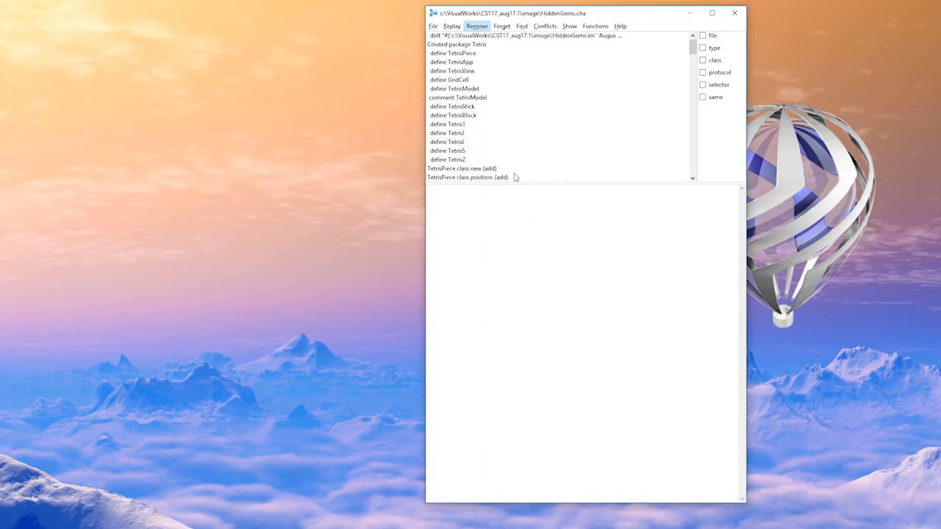
pyautogui.click(477, 27)
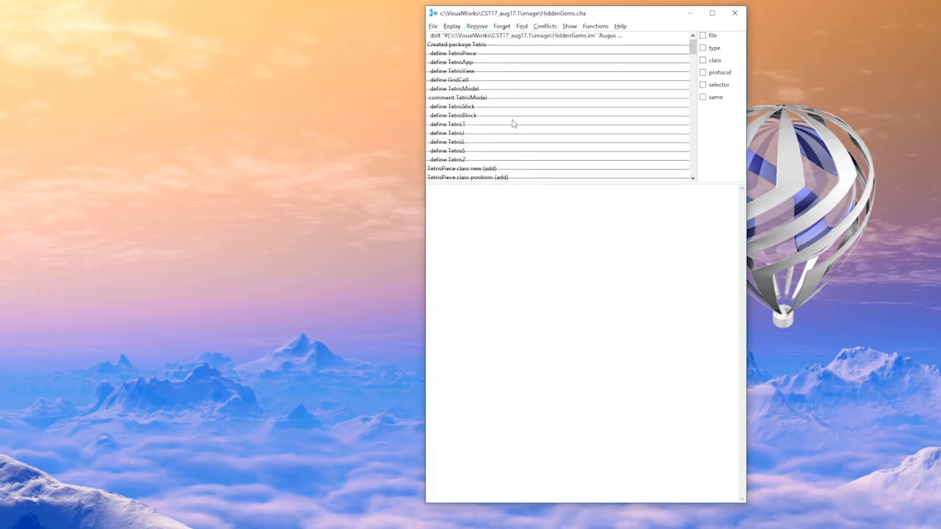
pyautogui.moveTo(556, 194)
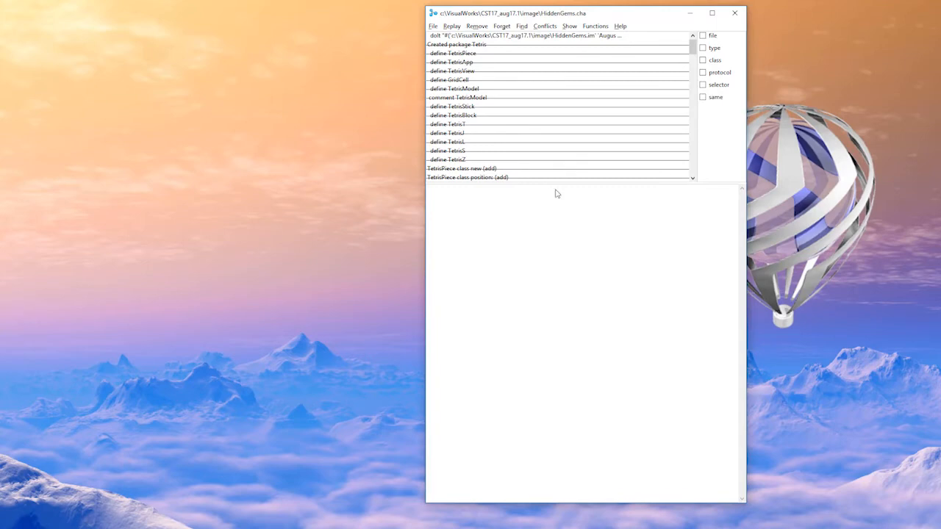
pyautogui.moveTo(506, 44)
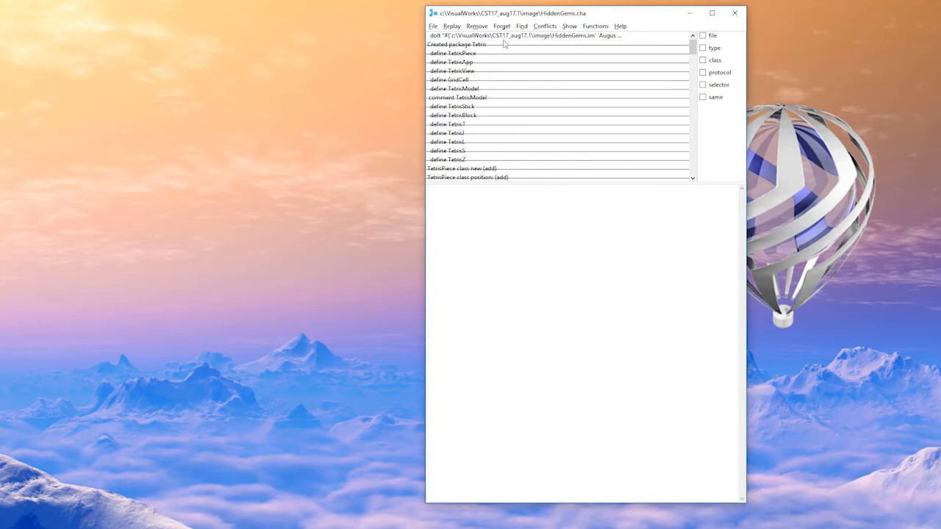
pyautogui.click(476, 27)
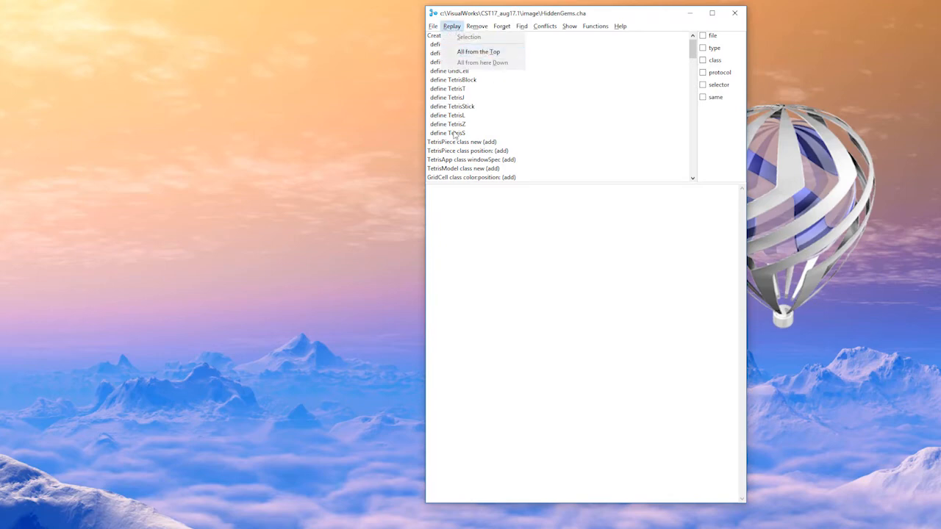
# Step: Bring up replay and removal actions for a Tetris definition entry
pyautogui.rightClick(447, 106)
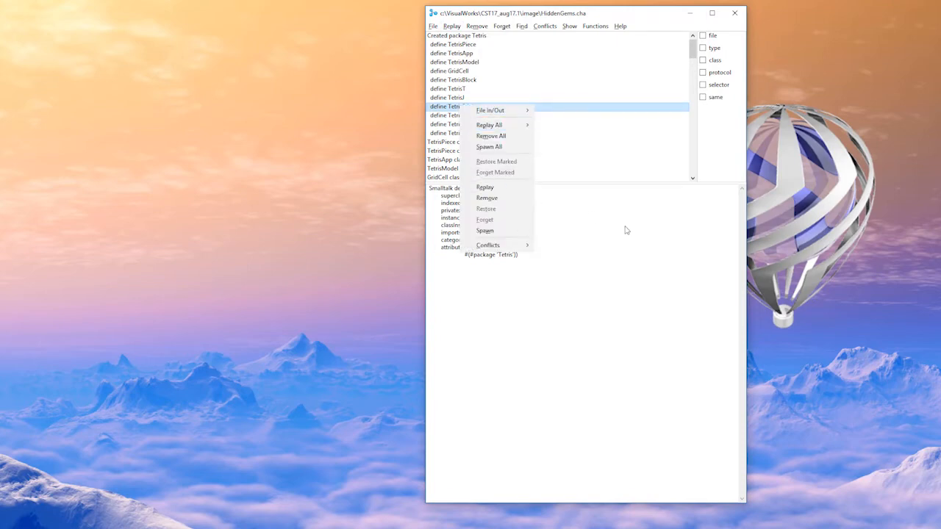
pyautogui.moveTo(606, 226)
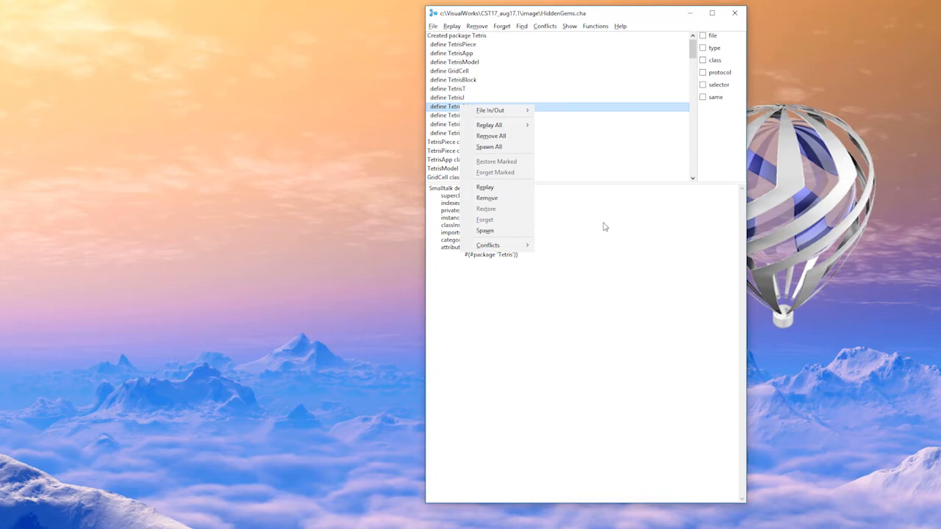
pyautogui.moveTo(600, 223)
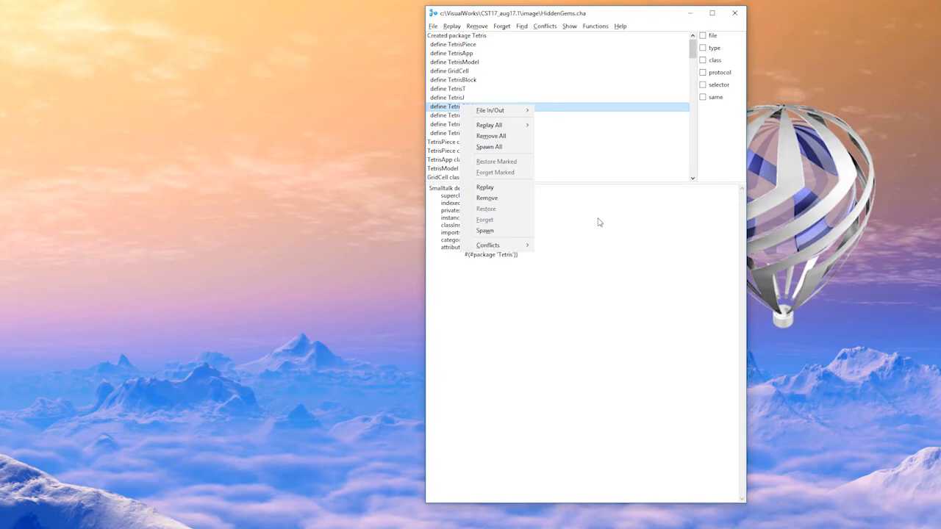
pyautogui.moveTo(625, 268)
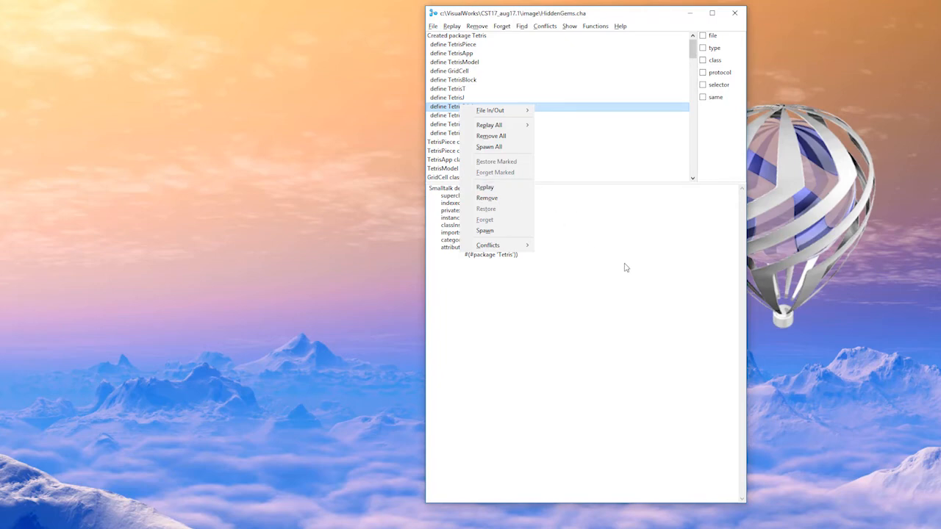
pyautogui.moveTo(616, 275)
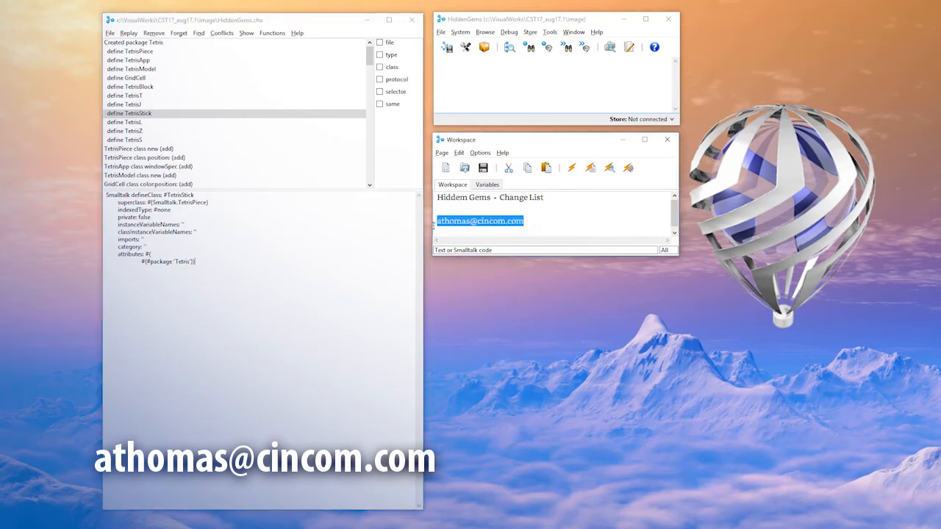
pyautogui.moveTo(564, 223)
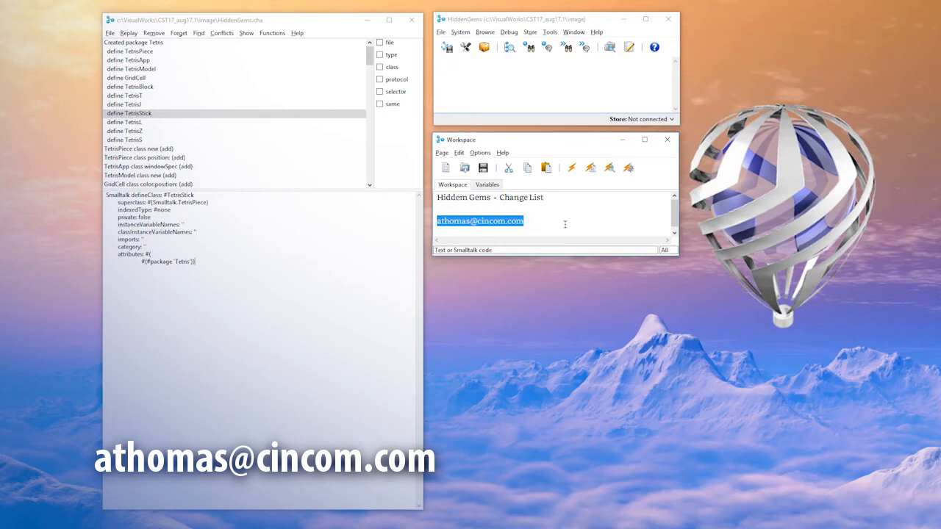
pyautogui.moveTo(787, 278)
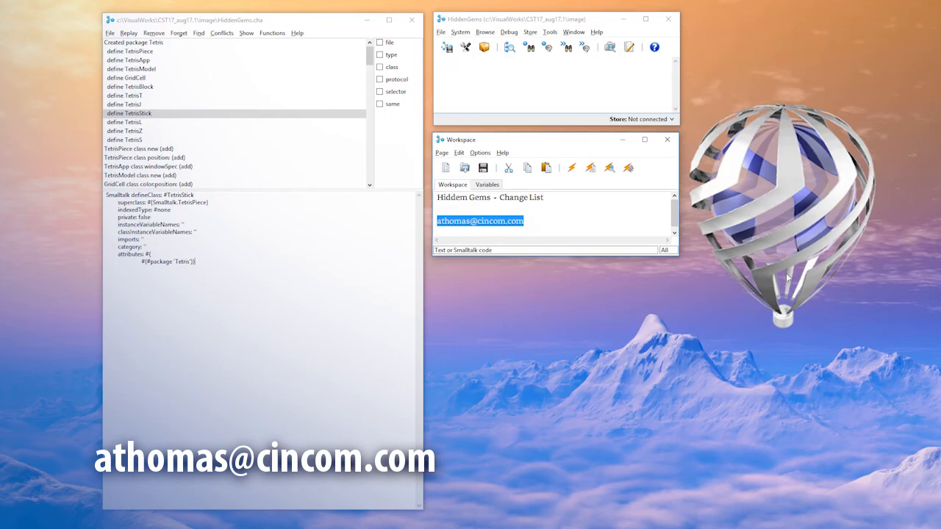